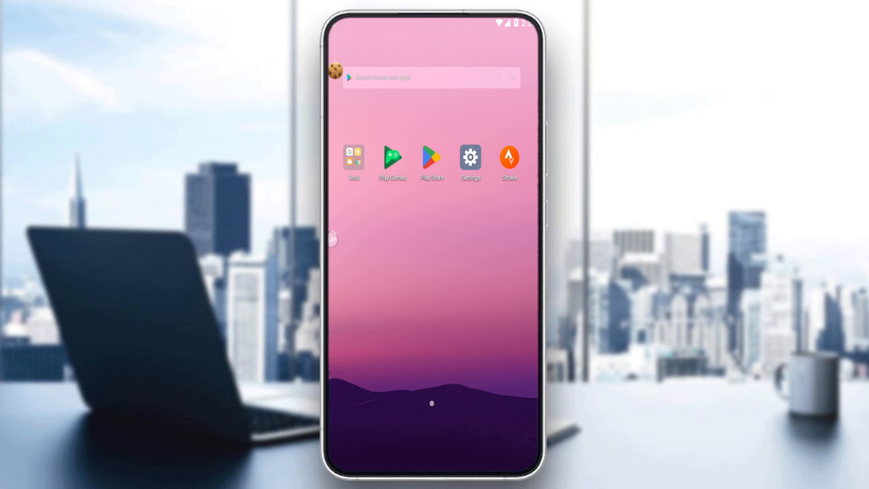
{"action": "mouse_move", "coordinate": [418, 326]}
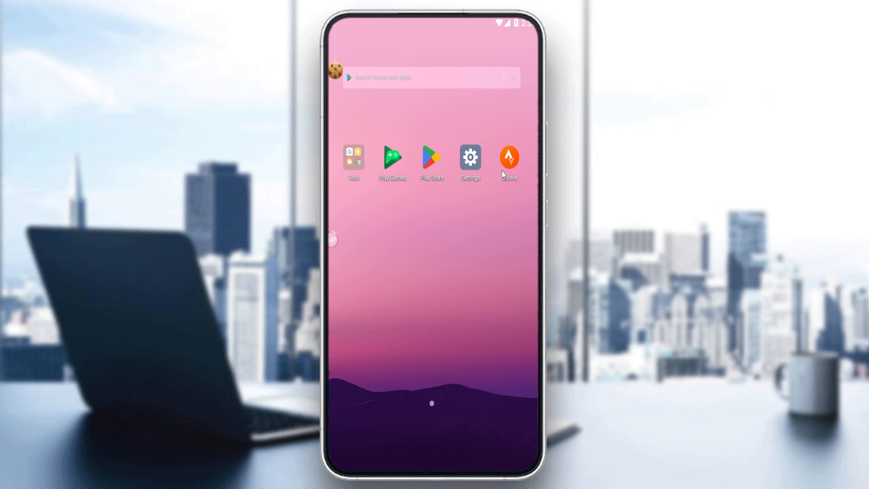
{"action": "mouse_move", "coordinate": [479, 263]}
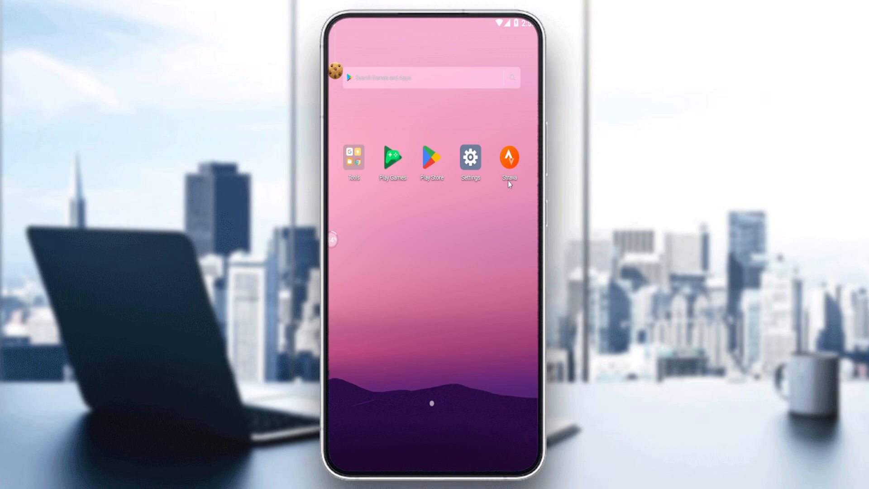
- Launch Strava and scroll the Home feed past the walk posts to Suggested Challenges
{"action": "left_click", "coordinate": [508, 158]}
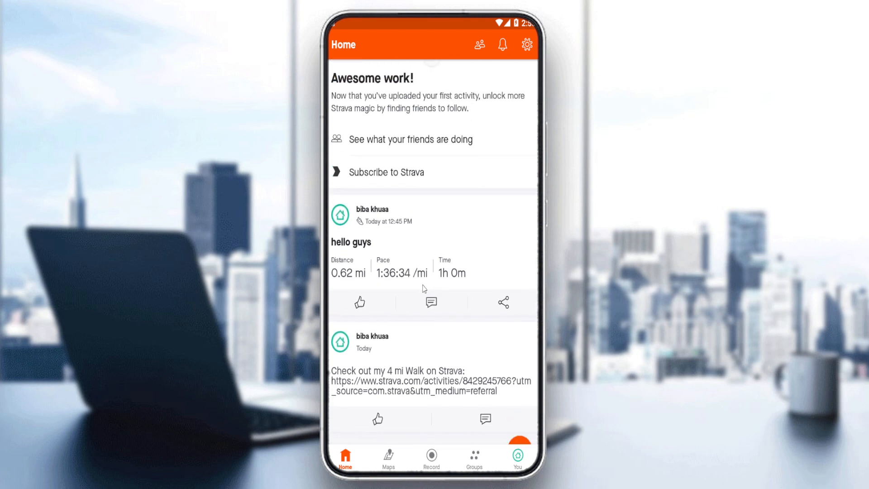
{"action": "scroll", "scroll_direction": "down", "scroll_amount": 3}
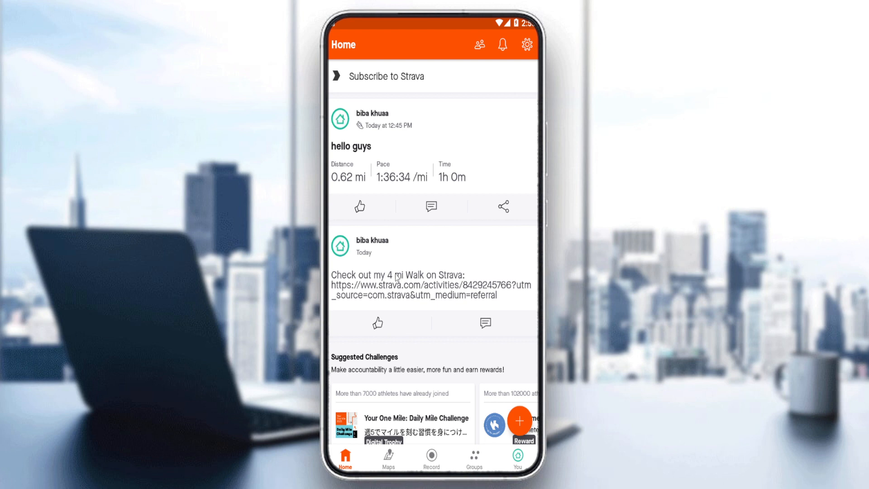
{"action": "scroll", "scroll_direction": "down", "scroll_amount": 3}
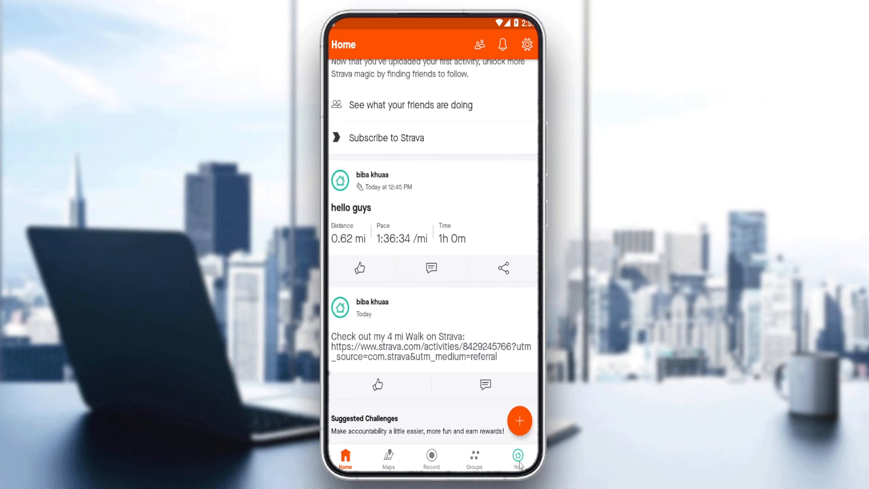
- Open the You tab to view this week's walking distance, time and chart
{"action": "left_click", "coordinate": [516, 457]}
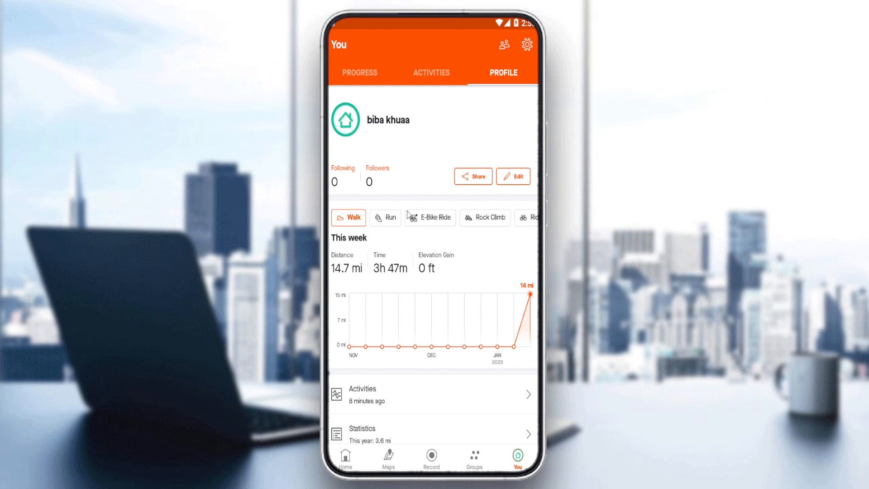
{"action": "mouse_move", "coordinate": [511, 51]}
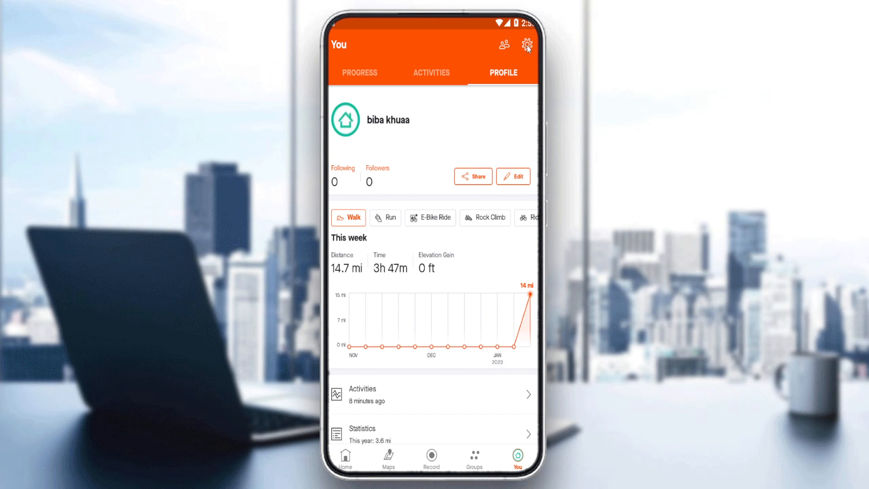
- Open Settings via the gear icon and scroll to Delete Your Account and Log out
{"action": "left_click", "coordinate": [526, 45]}
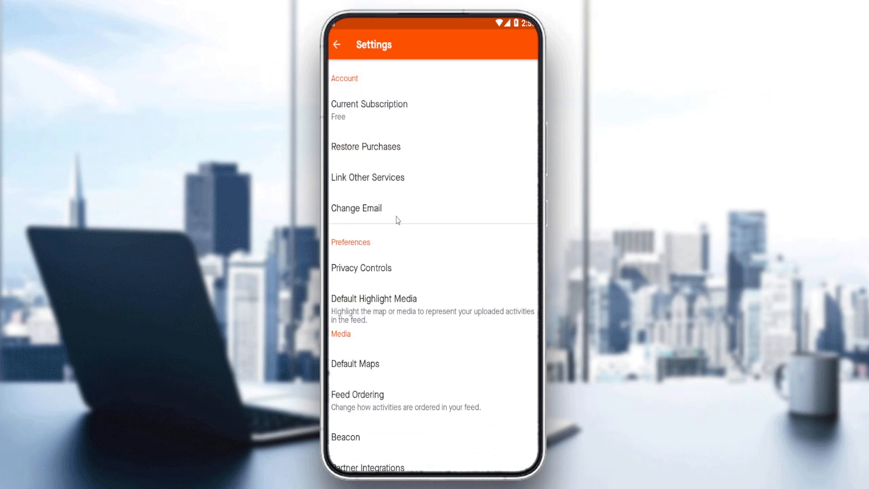
{"action": "mouse_move", "coordinate": [429, 216]}
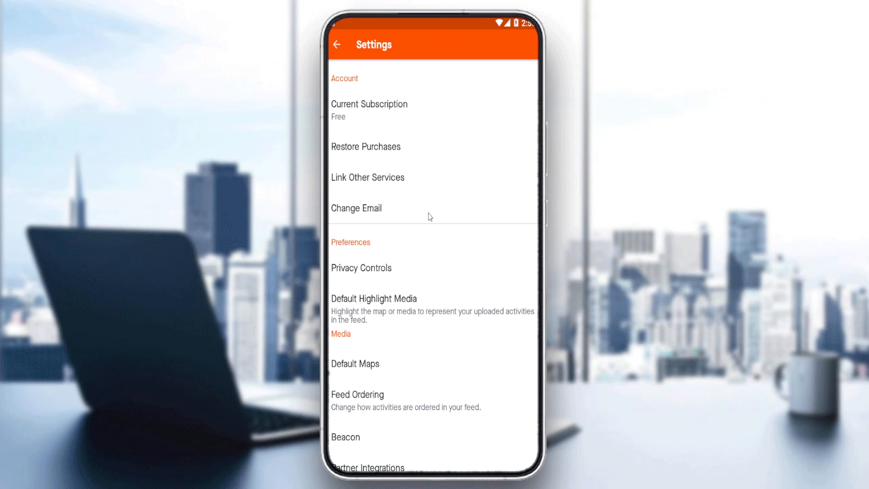
{"action": "mouse_move", "coordinate": [412, 118]}
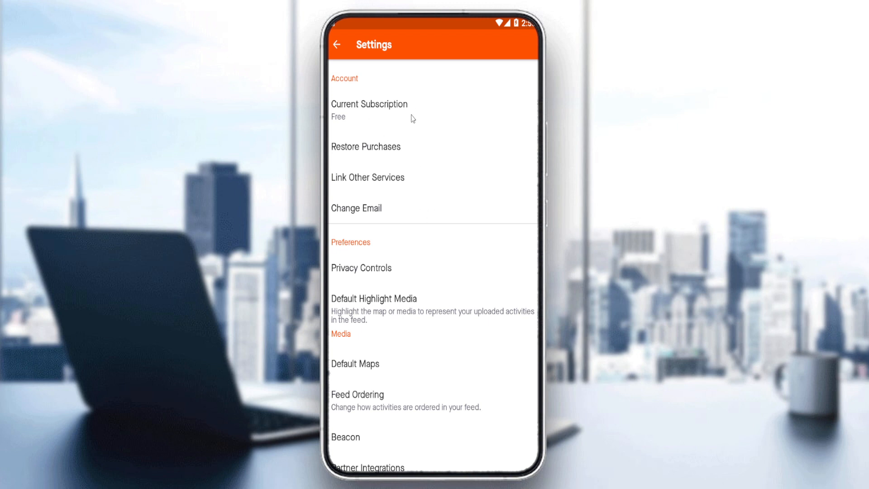
{"action": "mouse_move", "coordinate": [454, 162]}
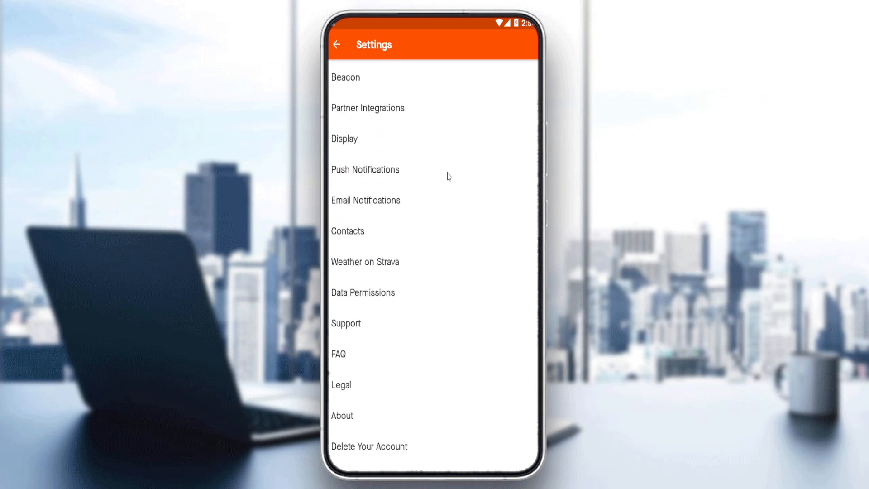
{"action": "scroll", "scroll_direction": "down", "scroll_amount": 3}
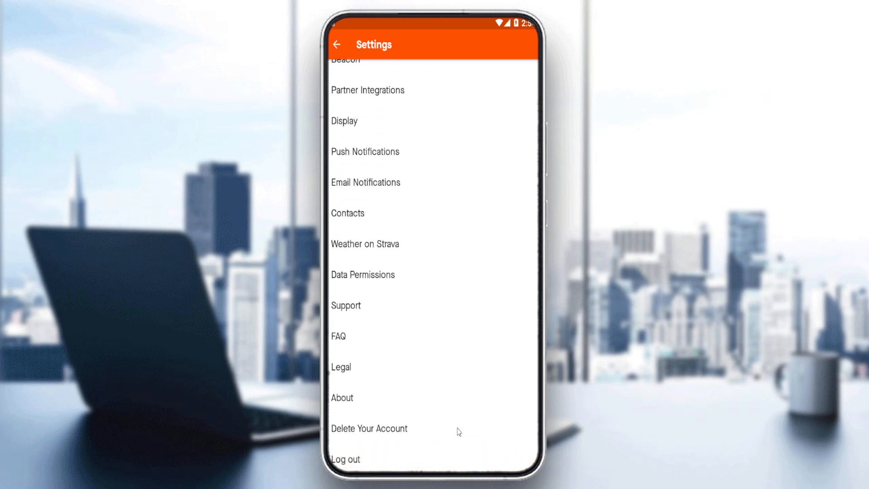
{"action": "mouse_move", "coordinate": [417, 433]}
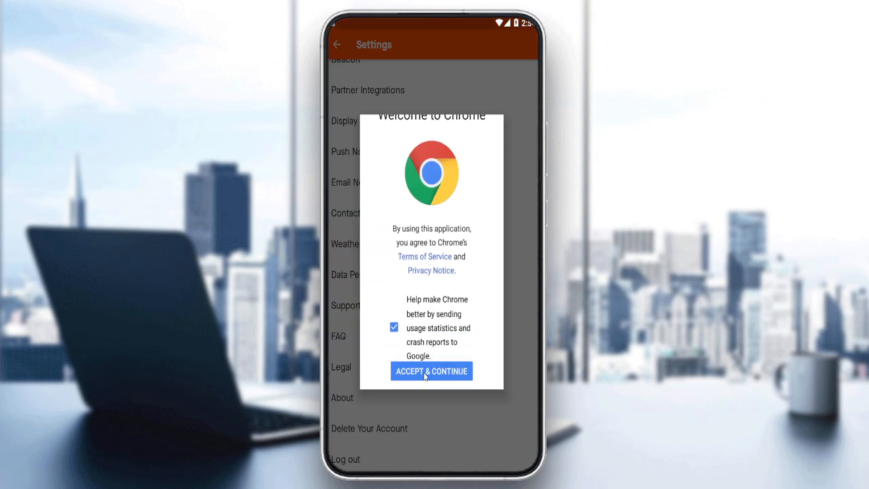
{"action": "mouse_move", "coordinate": [480, 323]}
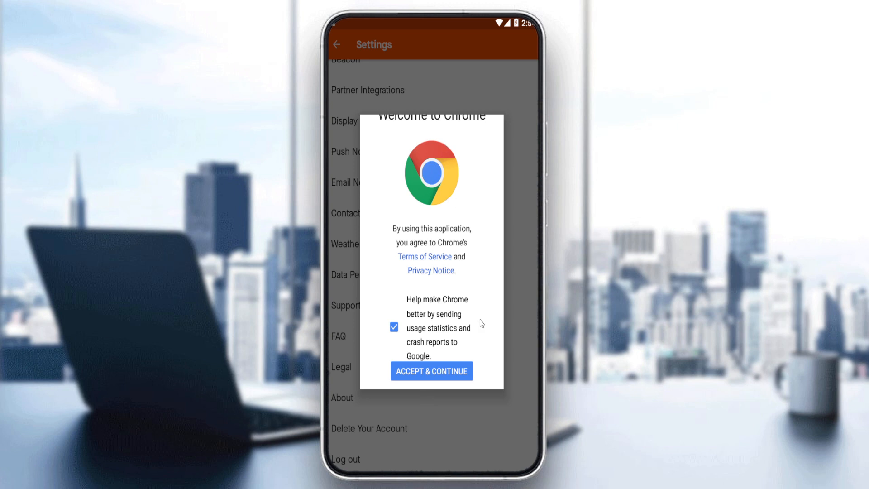
{"action": "mouse_move", "coordinate": [436, 364]}
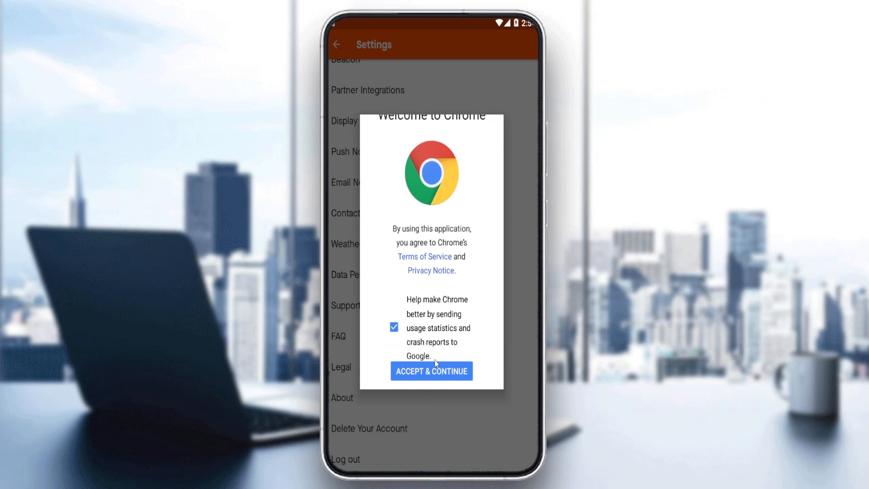
- Accept and continue past Chrome's welcome dialog opened from Delete Your Account
{"action": "left_click", "coordinate": [431, 371]}
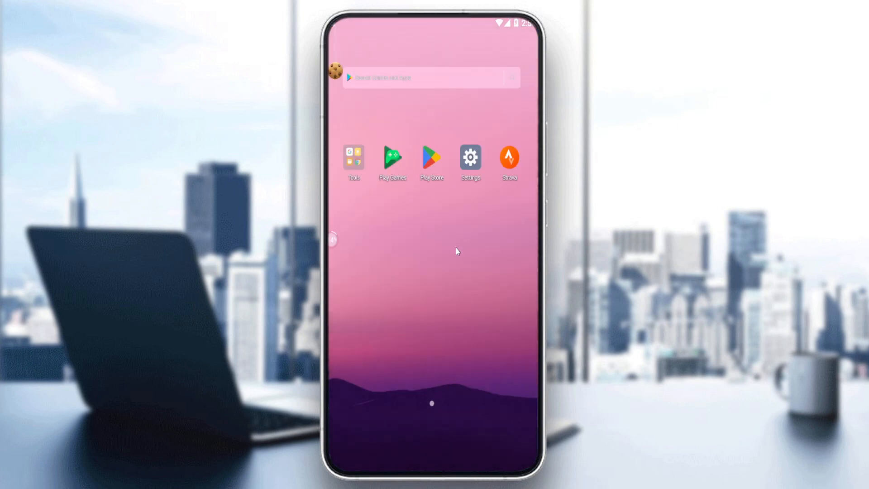
{"action": "mouse_move", "coordinate": [440, 264]}
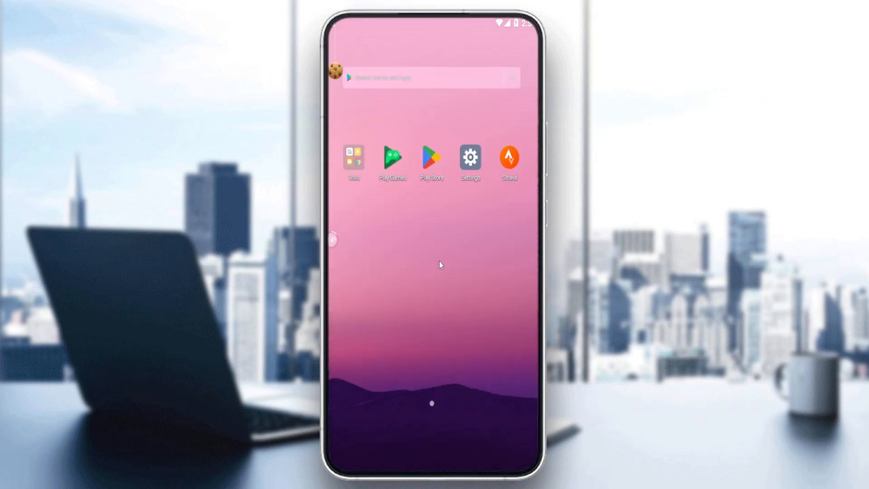